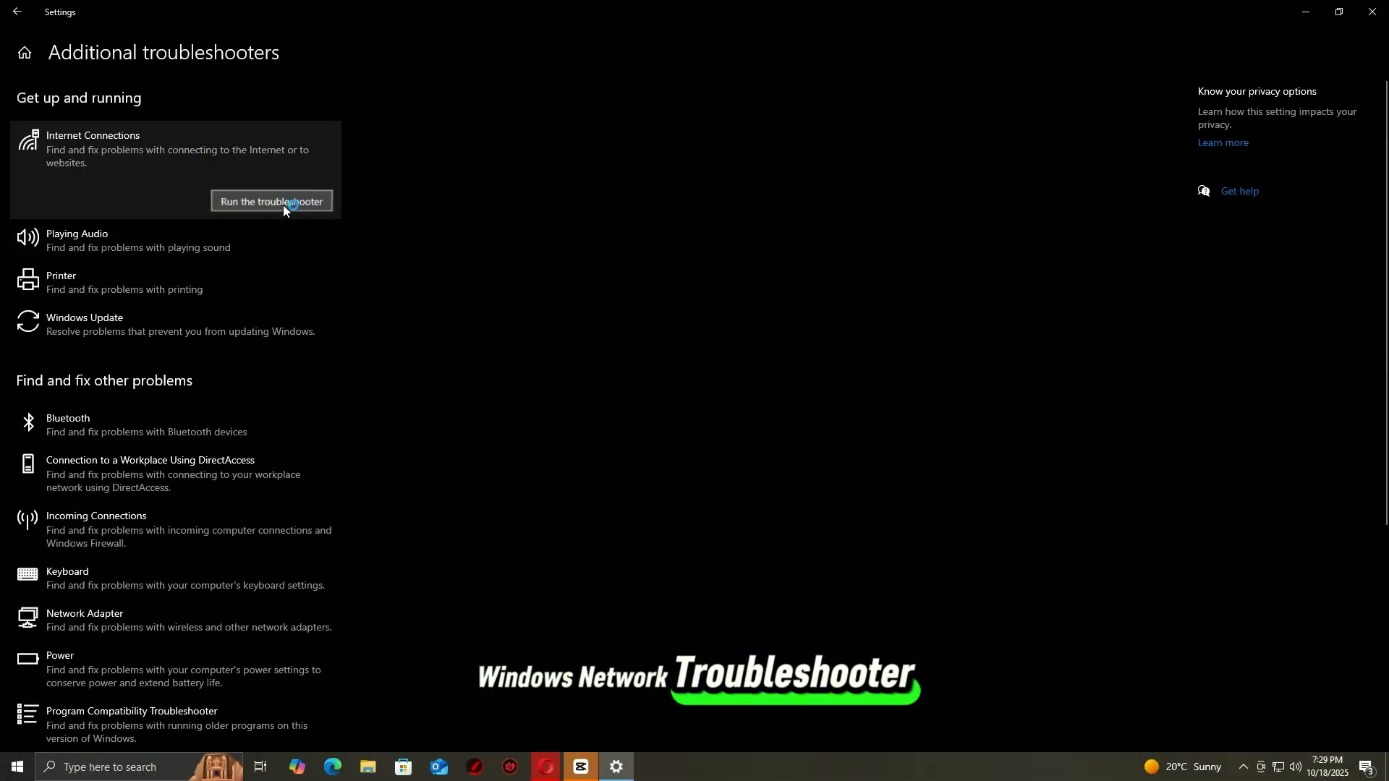
- Run the Internet Connections troubleshooter, then launch Command Prompt as administrator and approve UAC
{"action": "left_click", "coordinate": [271, 201]}
{"action": "type", "text": "cmf"}
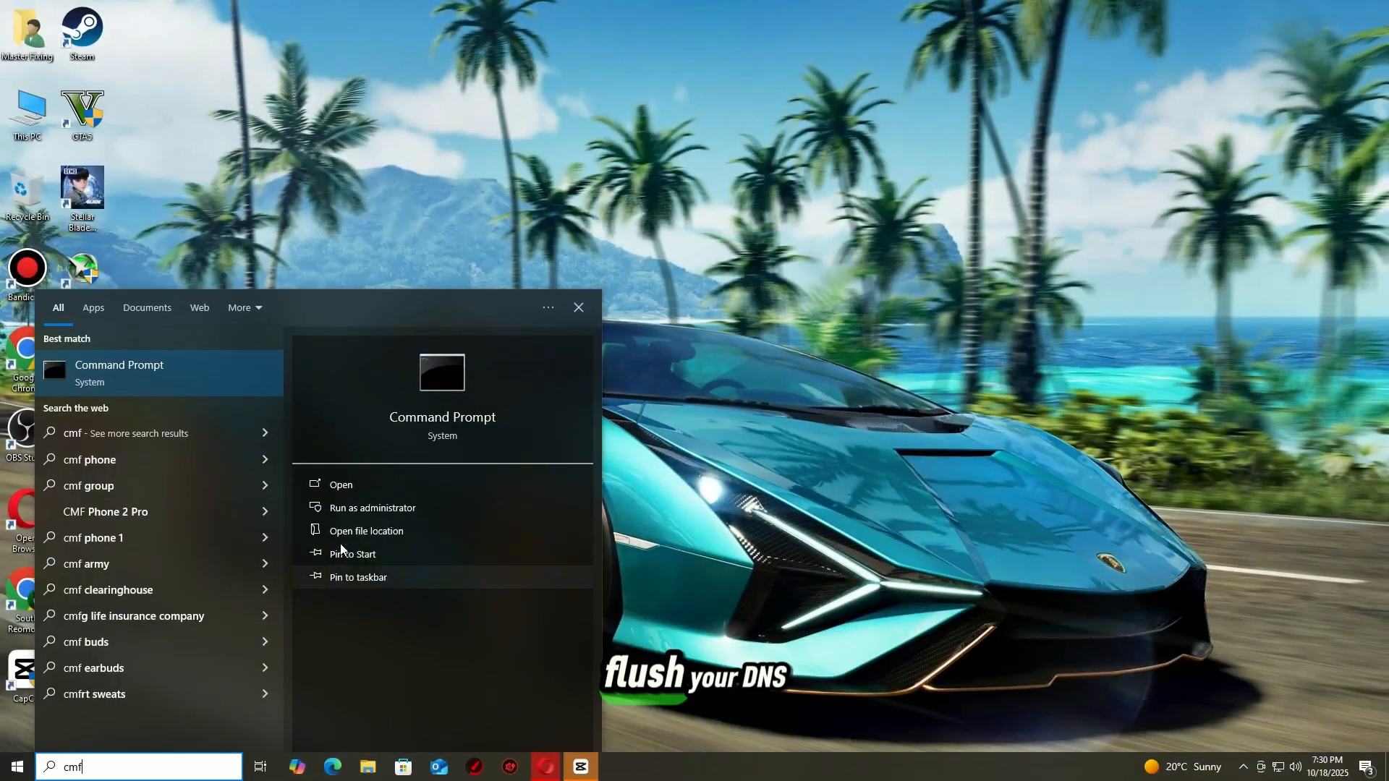
{"action": "left_click", "coordinate": [371, 507]}
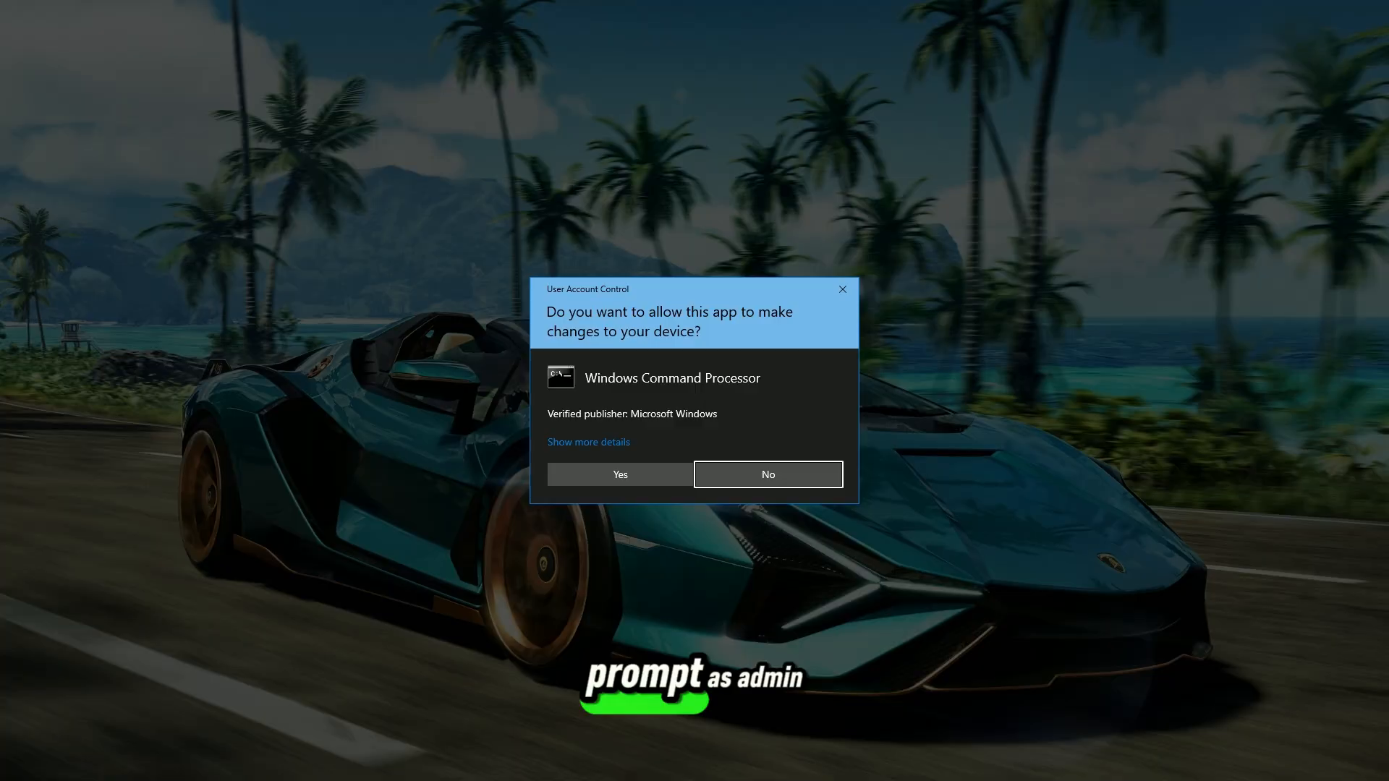
{"action": "left_click", "coordinate": [619, 474]}
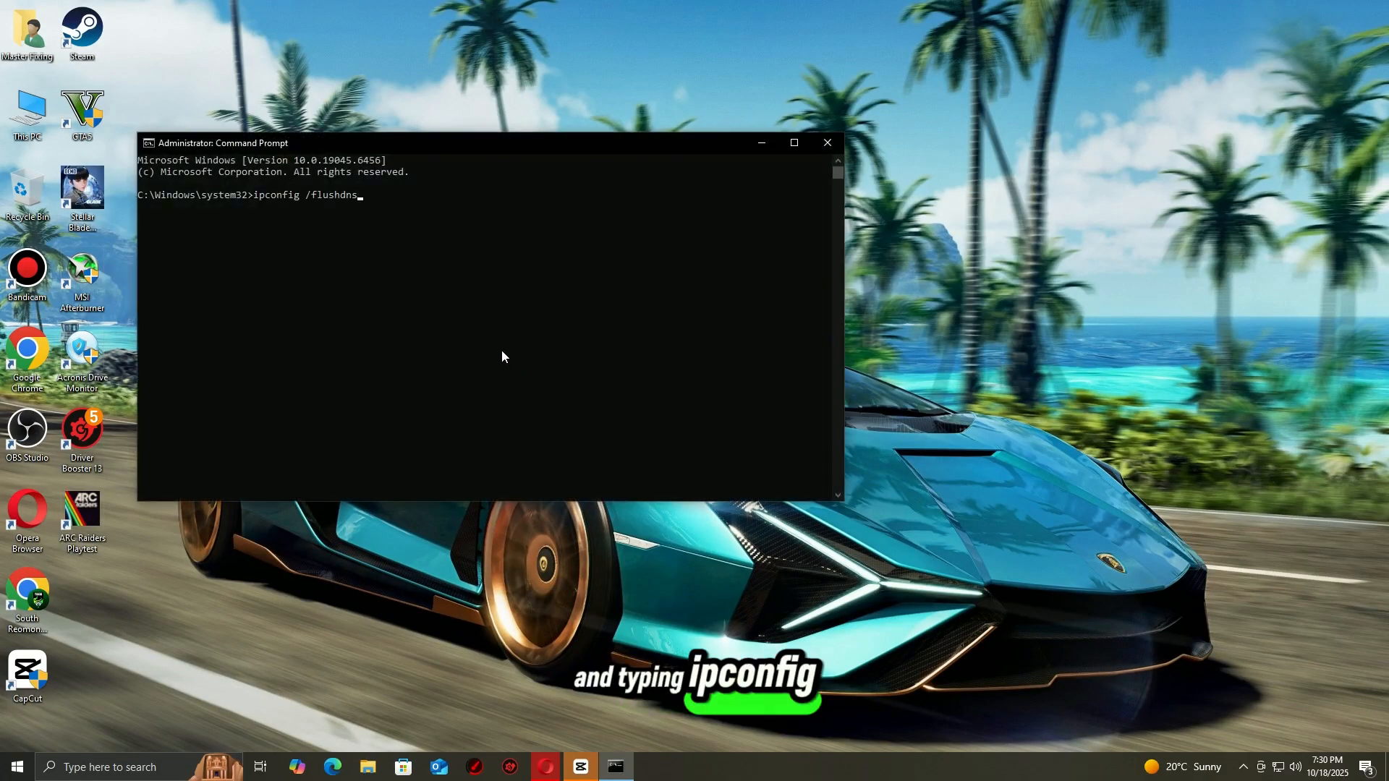